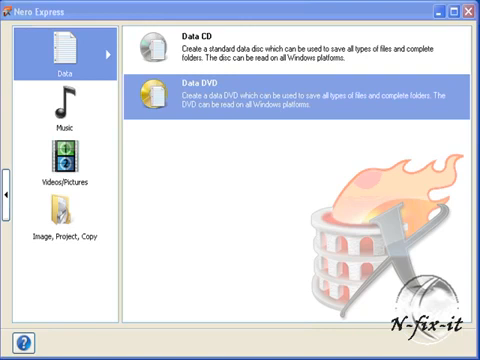
pyautogui.moveTo(66, 238)
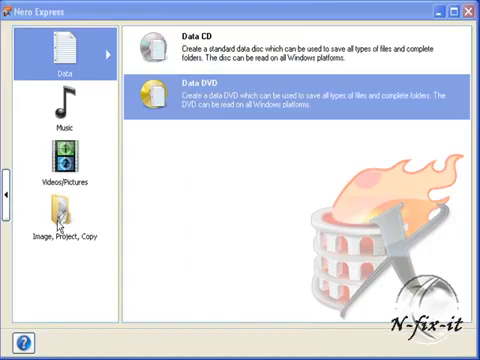
# Step: Show the Image, Project, Copy options: Copy Entire CD, Copy Entire DVD, Disc Image or Saved Project
pyautogui.click(64, 216)
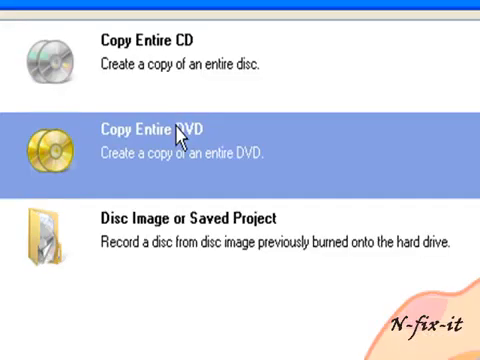
pyautogui.moveTo(160, 228)
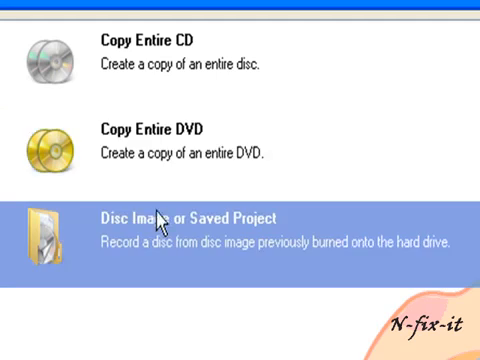
pyautogui.moveTo(160, 144)
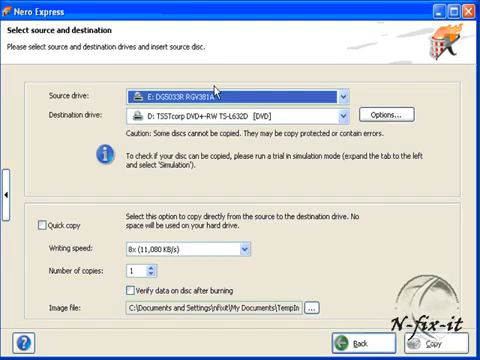
pyautogui.moveTo(230, 196)
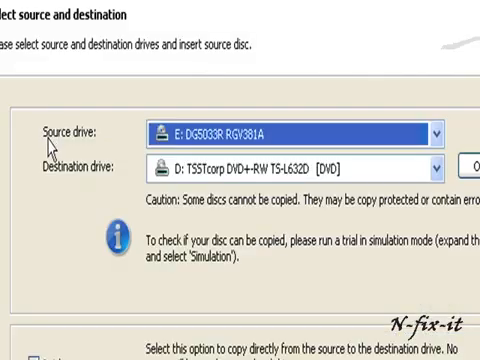
pyautogui.moveTo(250, 130)
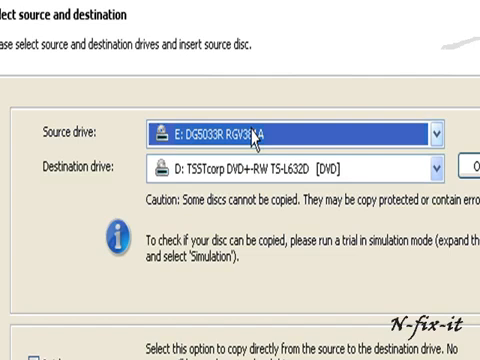
pyautogui.moveTo(236, 180)
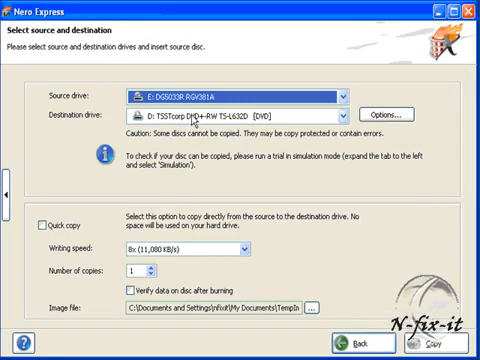
pyautogui.moveTo(182, 188)
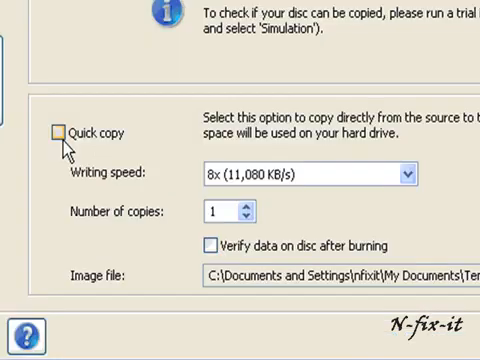
pyautogui.click(56, 132)
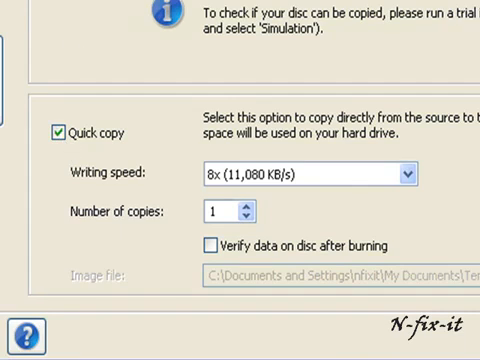
pyautogui.click(56, 128)
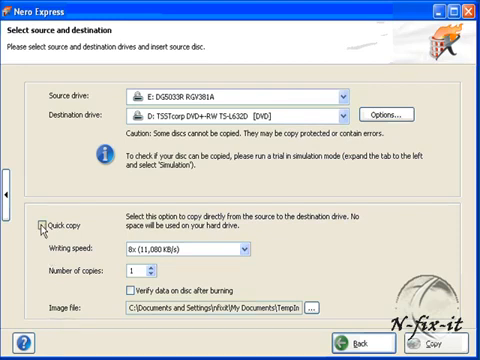
# Step: Enable Quick copy and Verify data on disc after burning for the DVD copy
pyautogui.click(48, 224)
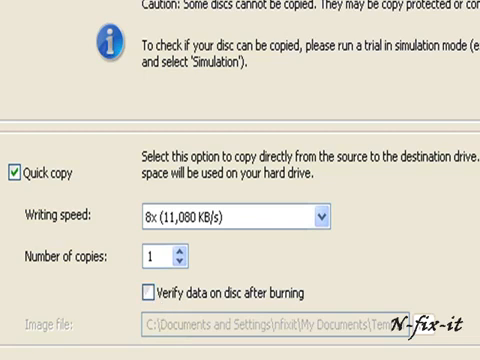
pyautogui.moveTo(180, 320)
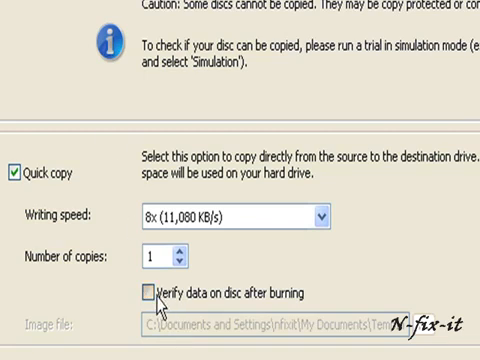
pyautogui.click(140, 294)
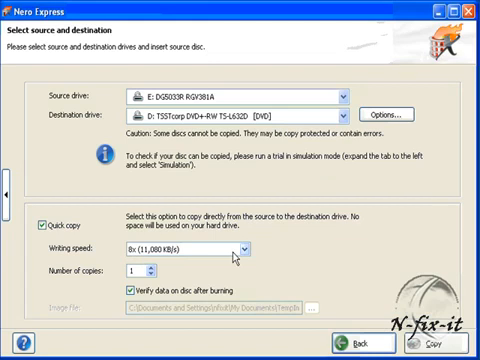
pyautogui.moveTo(242, 258)
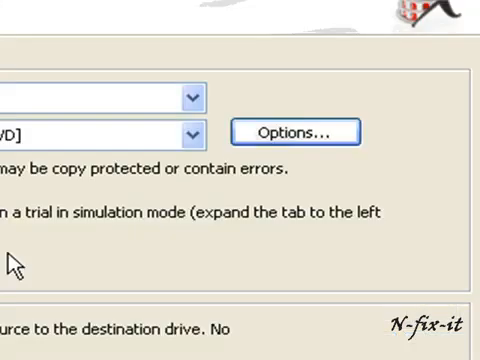
pyautogui.moveTo(296, 152)
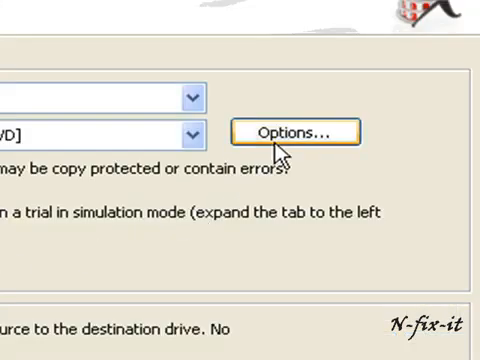